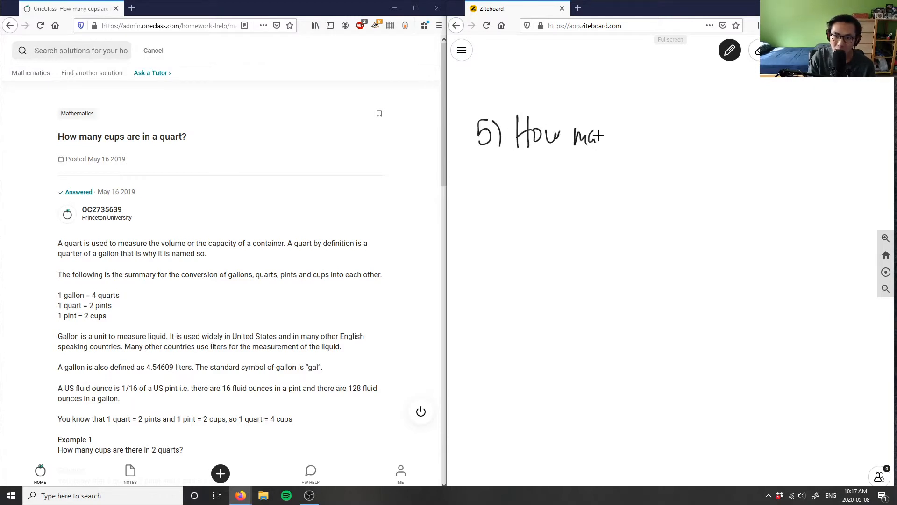
- Handwrite "5) How many cups are in a quart?" near the top of the board
drag(583, 135, 687, 135)
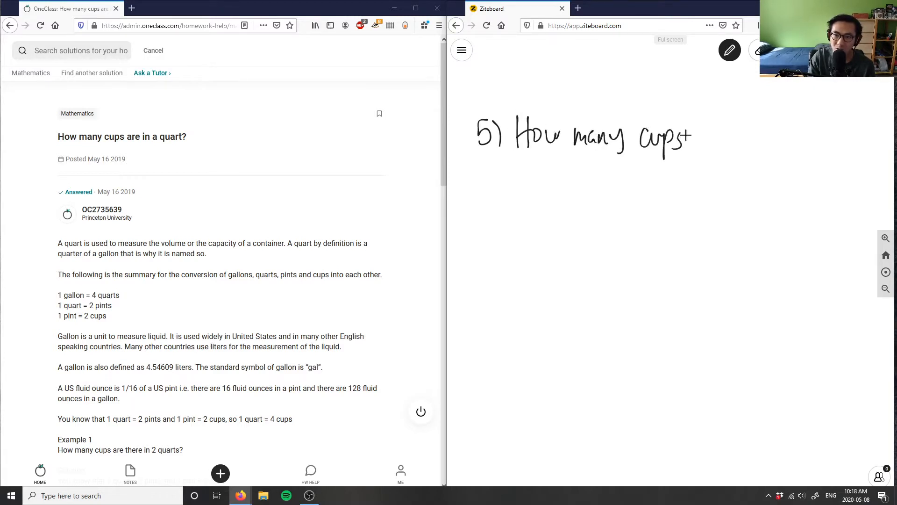
drag(693, 135, 761, 137)
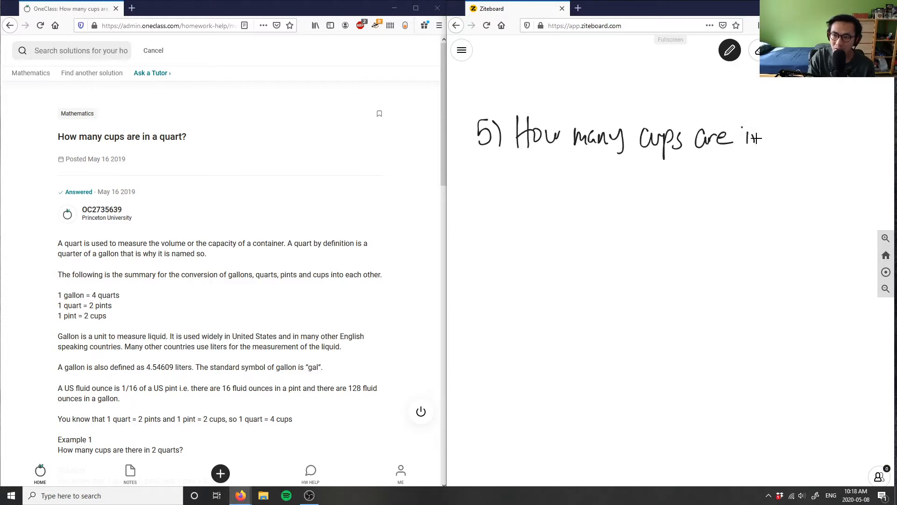
drag(766, 138, 841, 138)
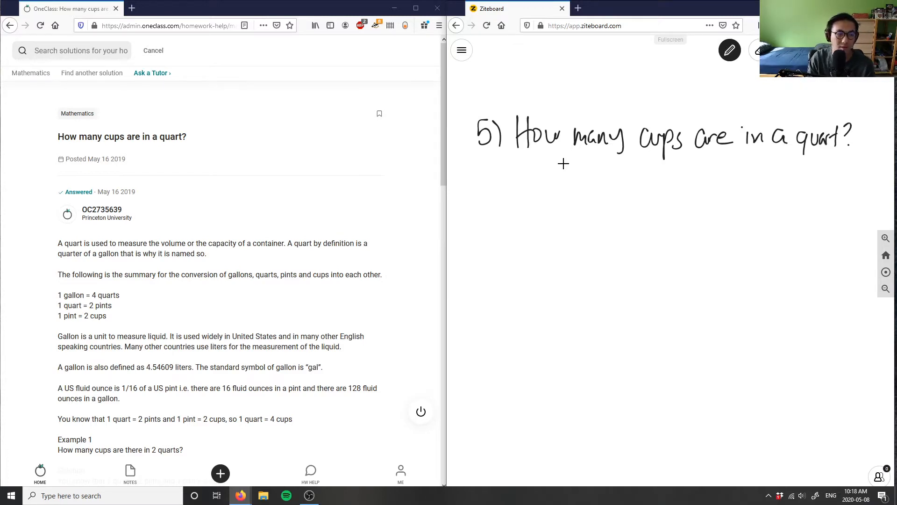
mouse_move(534, 89)
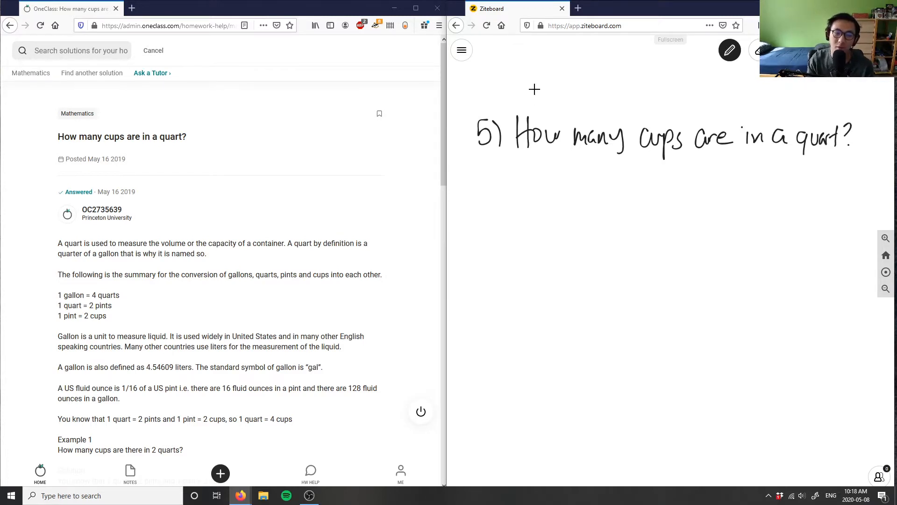
mouse_move(579, 181)
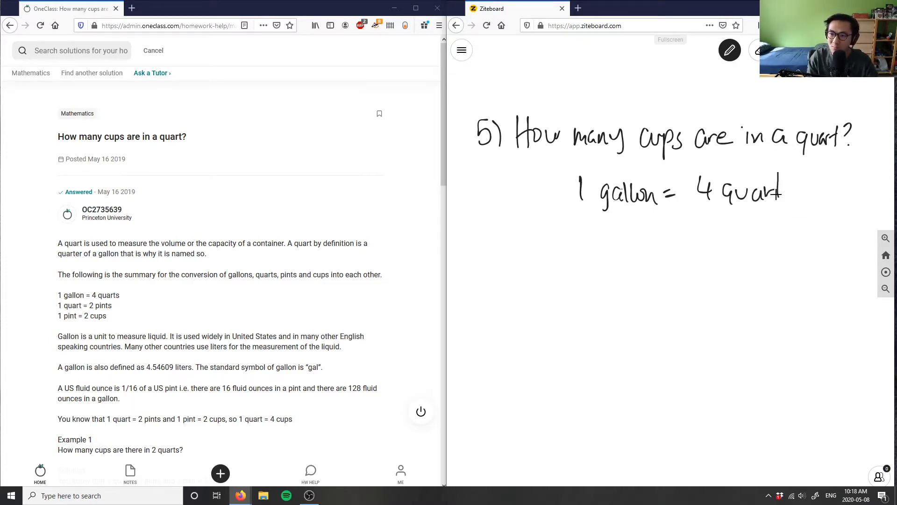
- Write 1 gallon = 4 quarts, 1 quart = 2 pints, 1 pint = 2 cups and underline them
drag(572, 241, 629, 251)
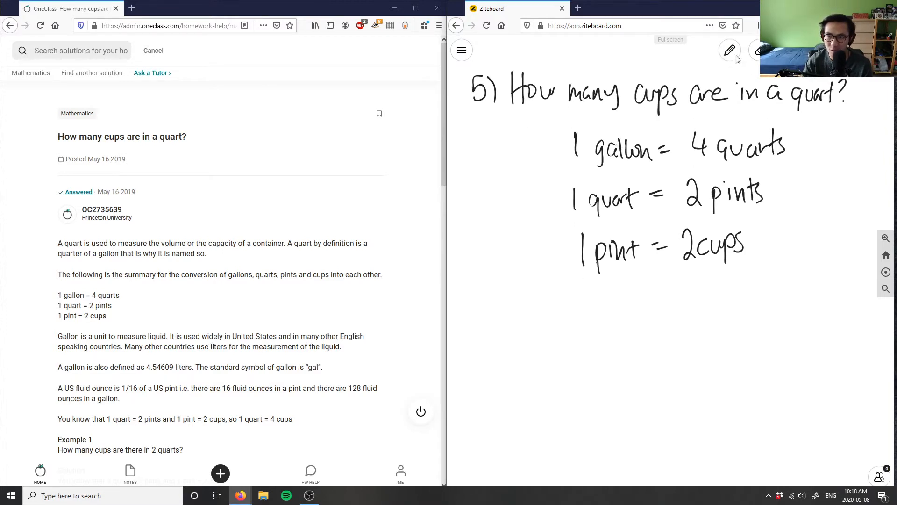
drag(568, 280, 761, 289)
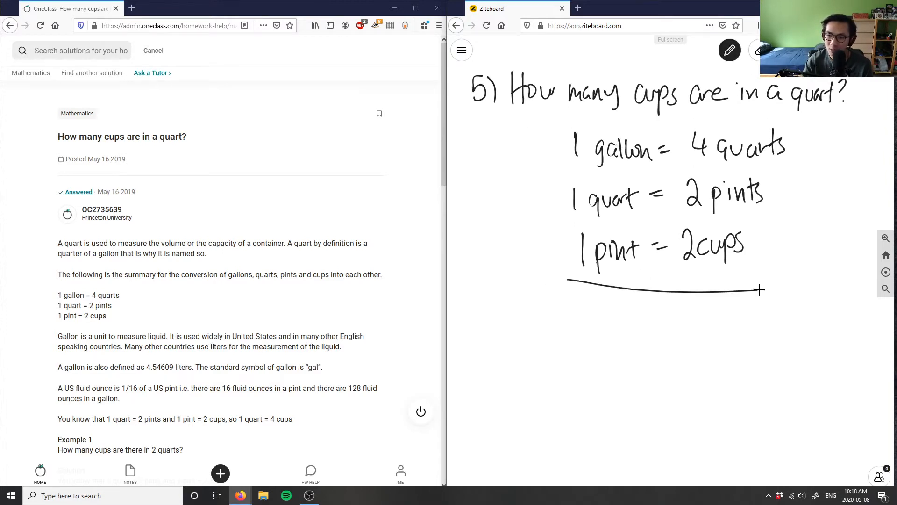
drag(570, 280, 766, 277)
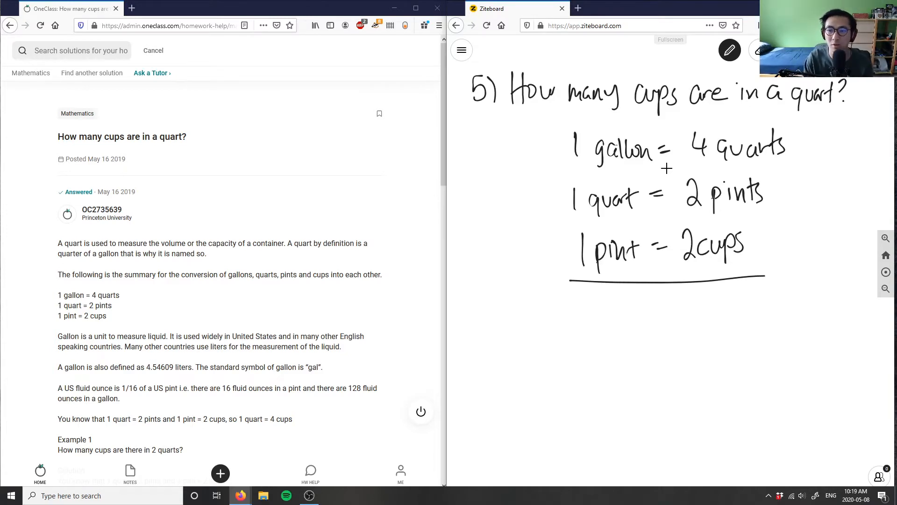
mouse_move(511, 281)
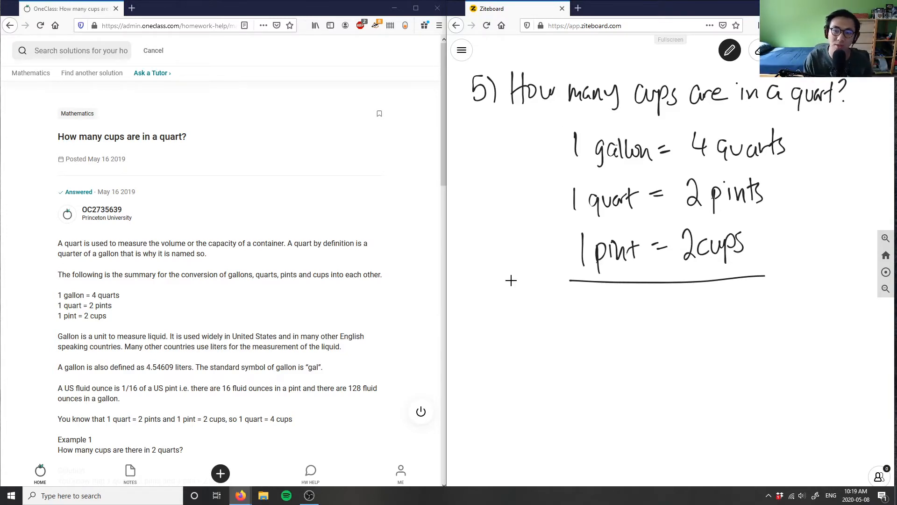
- Begin the chain with 1 quart × 2 pints / 1 quart below the underline
drag(478, 355, 526, 355)
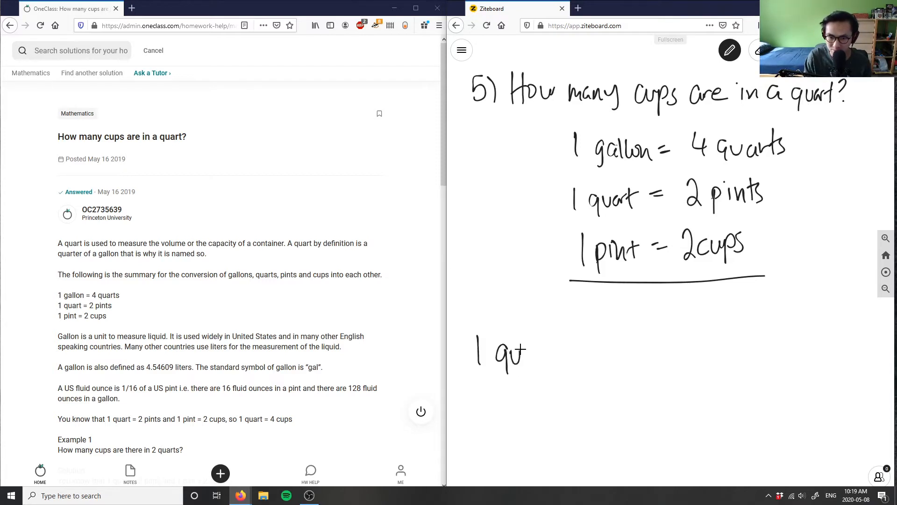
drag(516, 355, 567, 346)
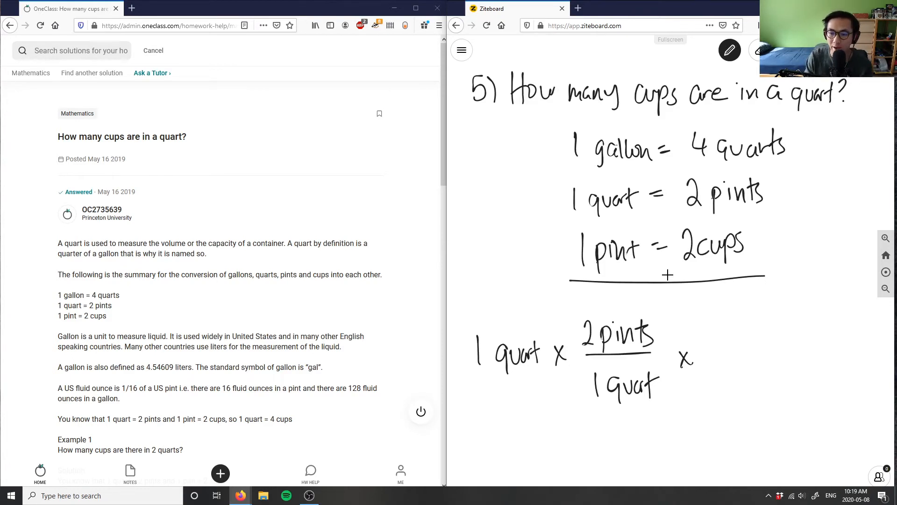
mouse_move(707, 322)
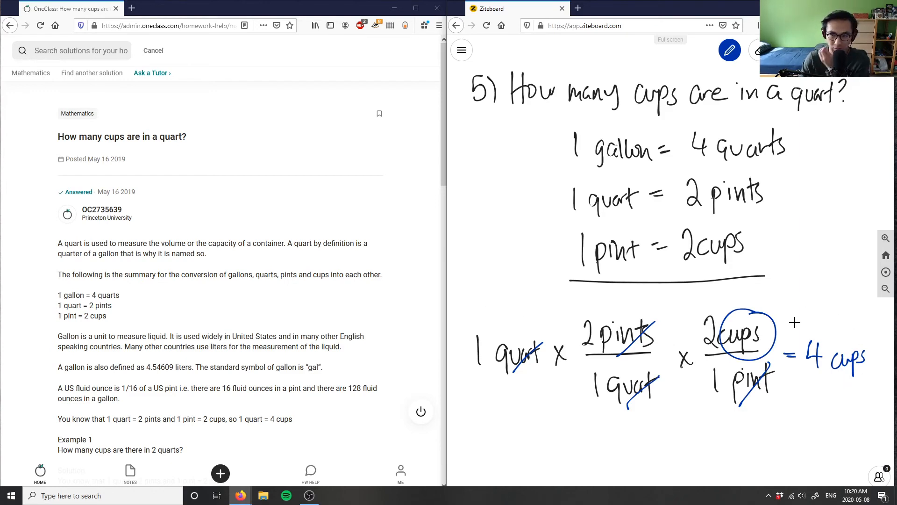
- Select "quart = 4" in the OneClass sentence ending "so 1 quart = 4 cups"
scroll(down, 3)
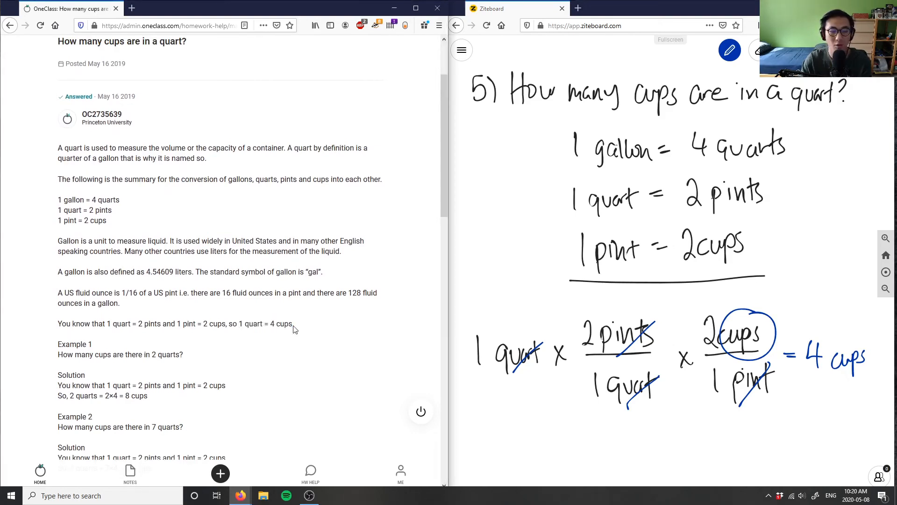
mouse_move(144, 334)
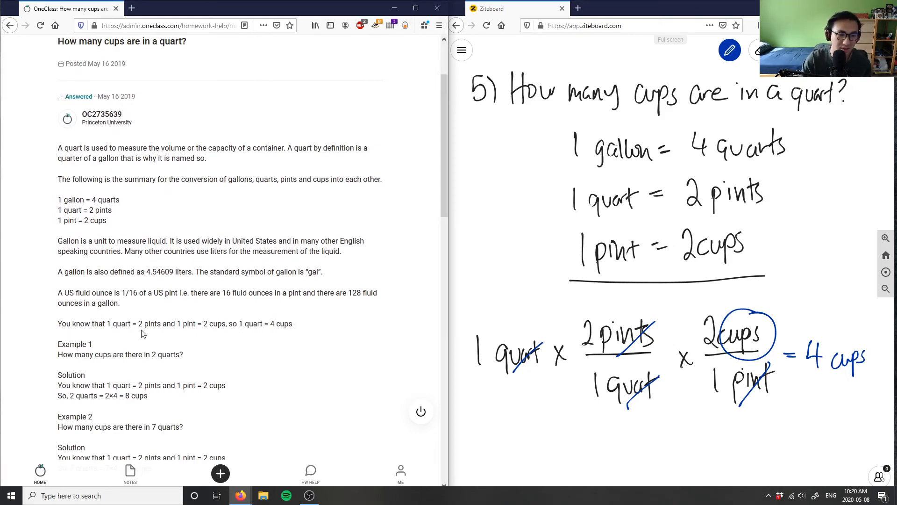
mouse_move(185, 323)
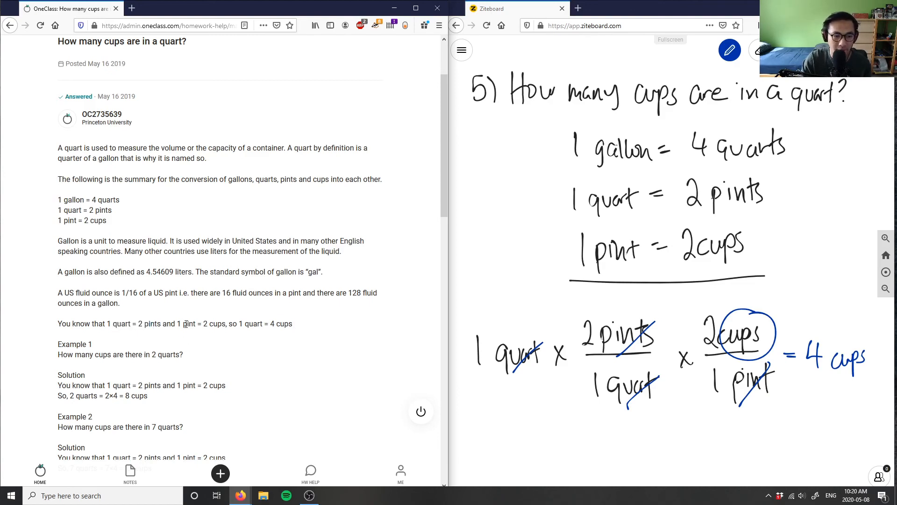
drag(244, 324, 274, 323)
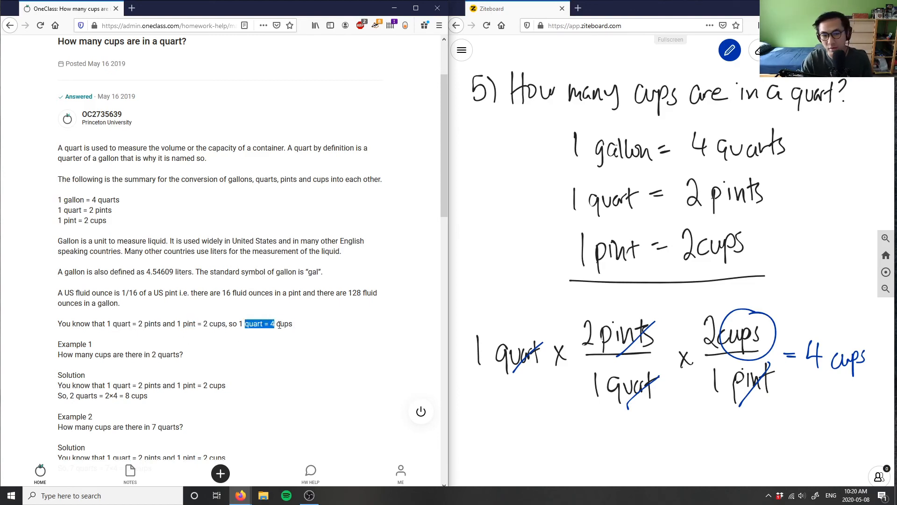